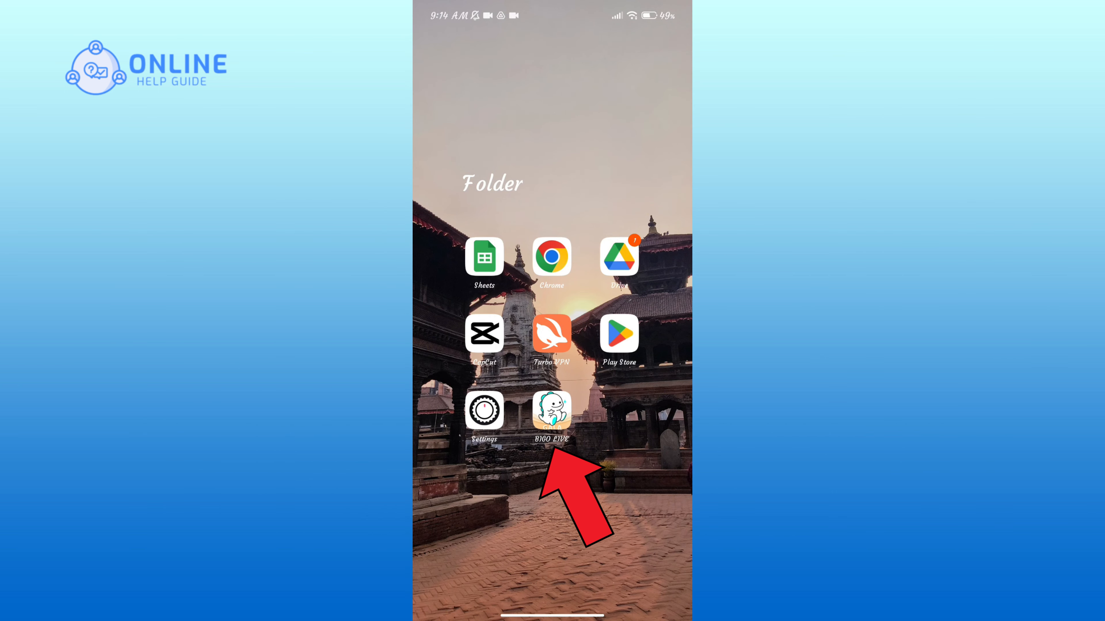
- Launch BIGO LIVE from the home-screen folder to reach its Popular live-stream feed
click(551, 414)
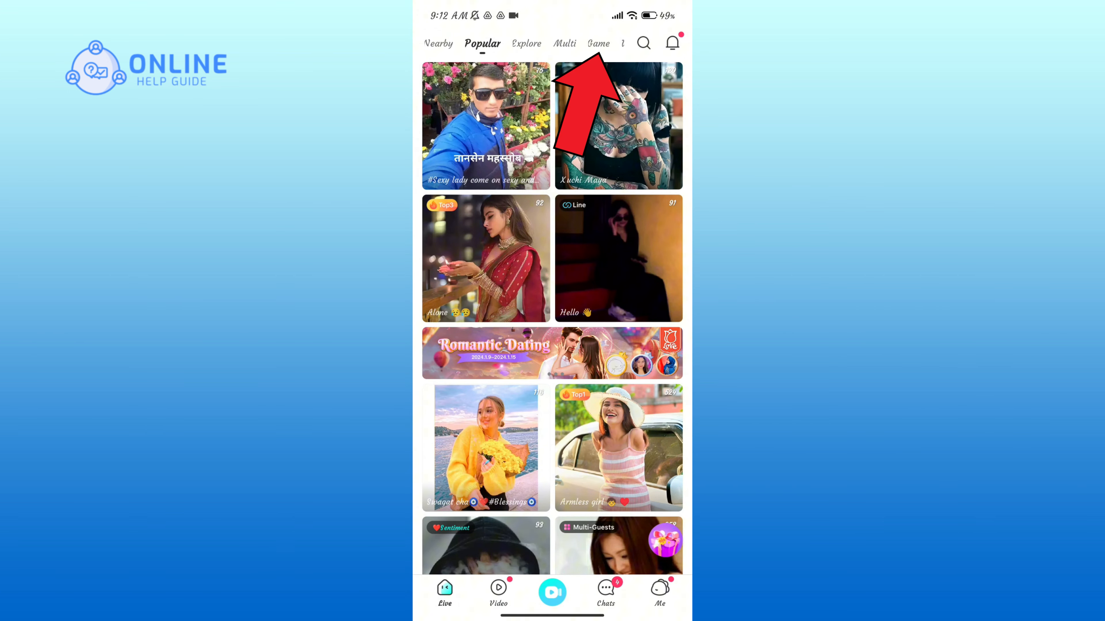
- Switch to the Game section and scroll down to its Trending Videos
click(598, 43)
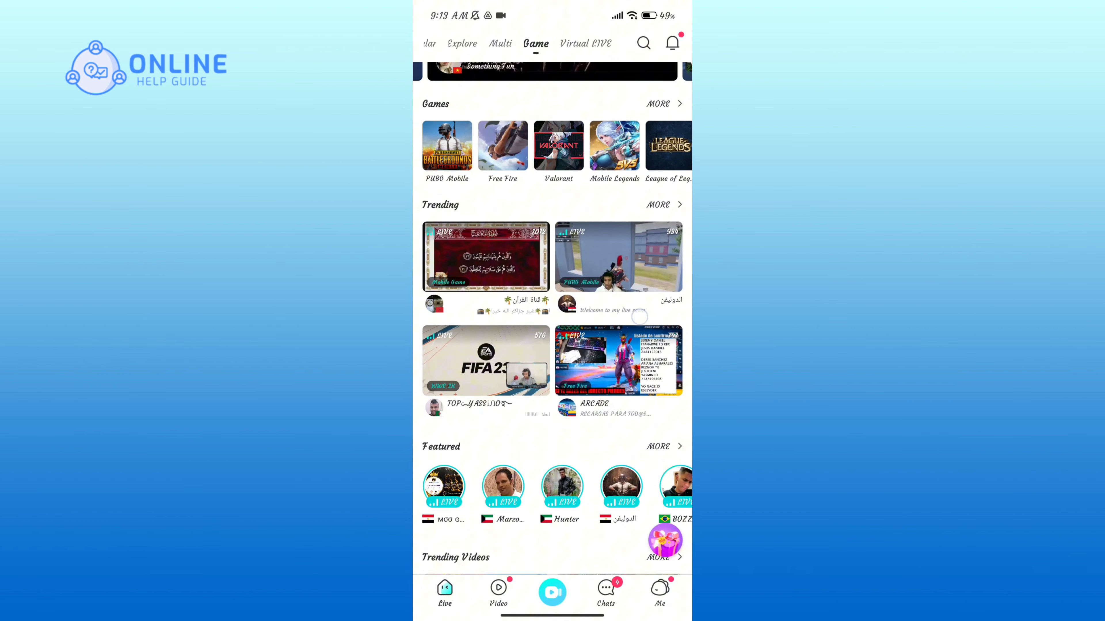
scroll(down, 3)
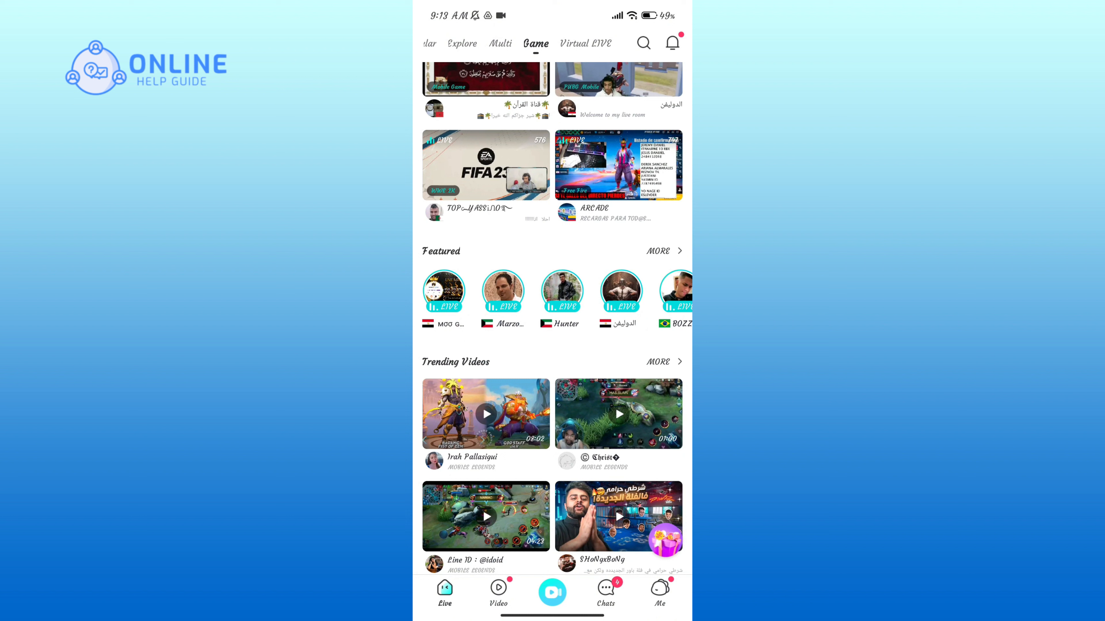